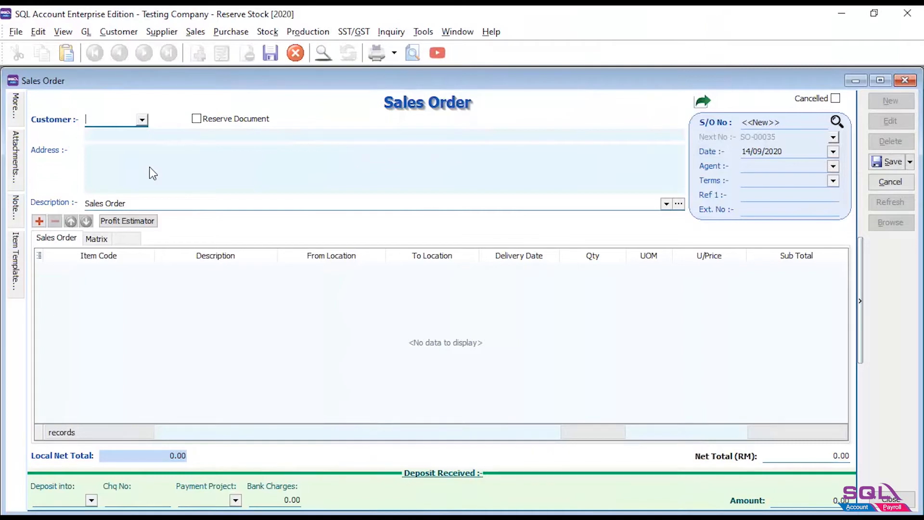
- Pick customer 300-A0003, mark Reserve Document, and fill the first item line with quantity 200 into RES
{"action": "left_click", "coordinate": [141, 119]}
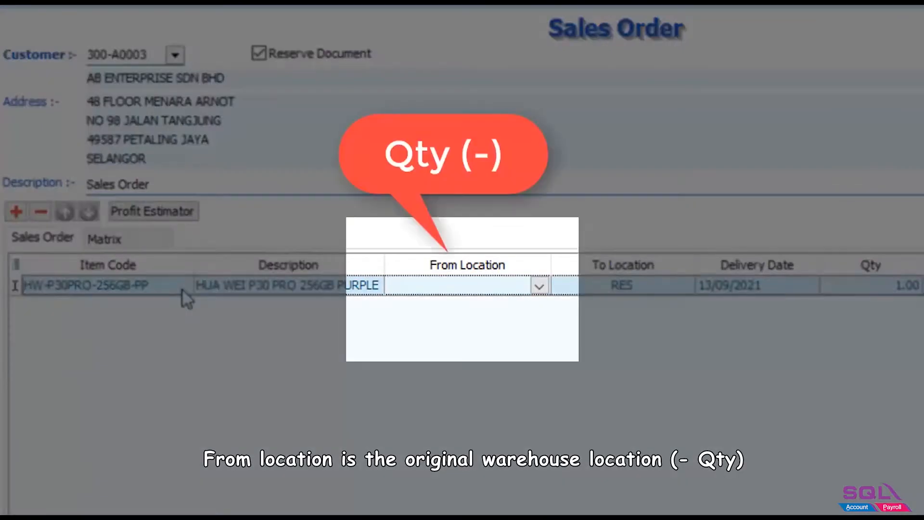
{"action": "left_click", "coordinate": [538, 285]}
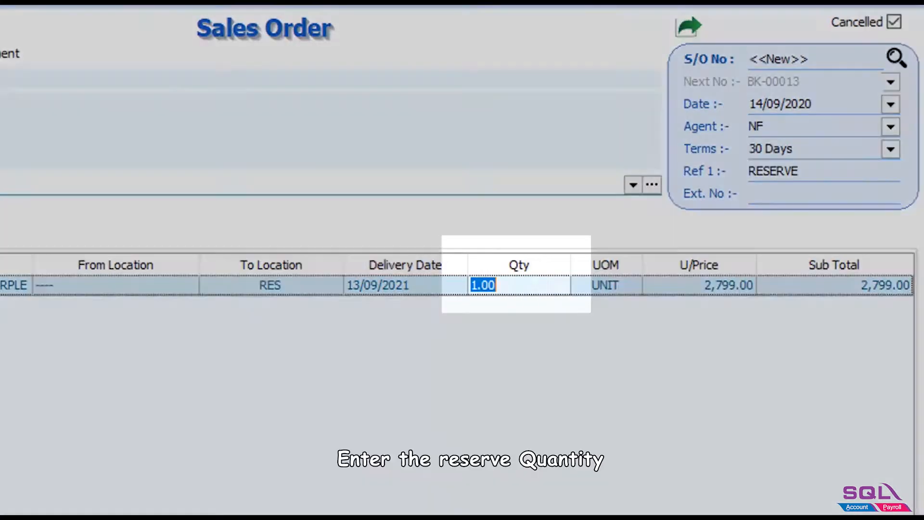
{"action": "type", "text": "200"}
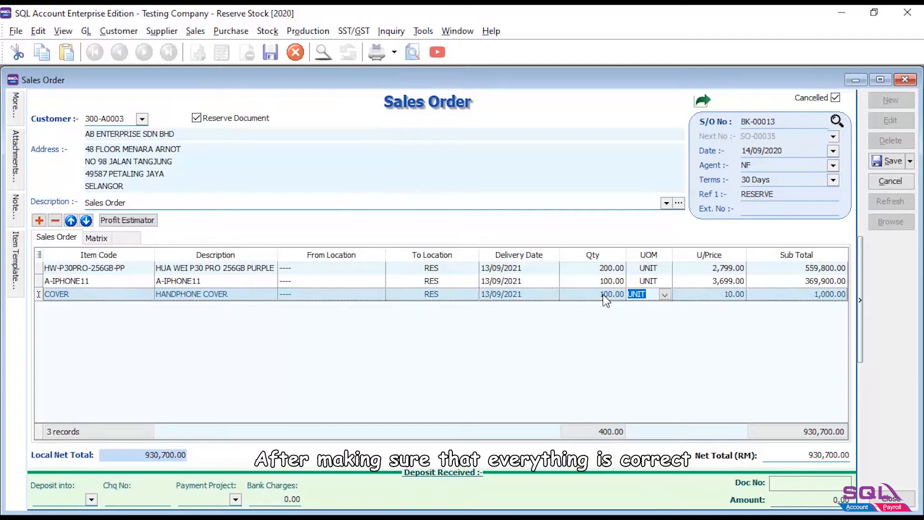
- Clear Cancelled, save sales order BK-00013 and acknowledge the Reserved Done message
{"action": "left_click", "coordinate": [835, 98]}
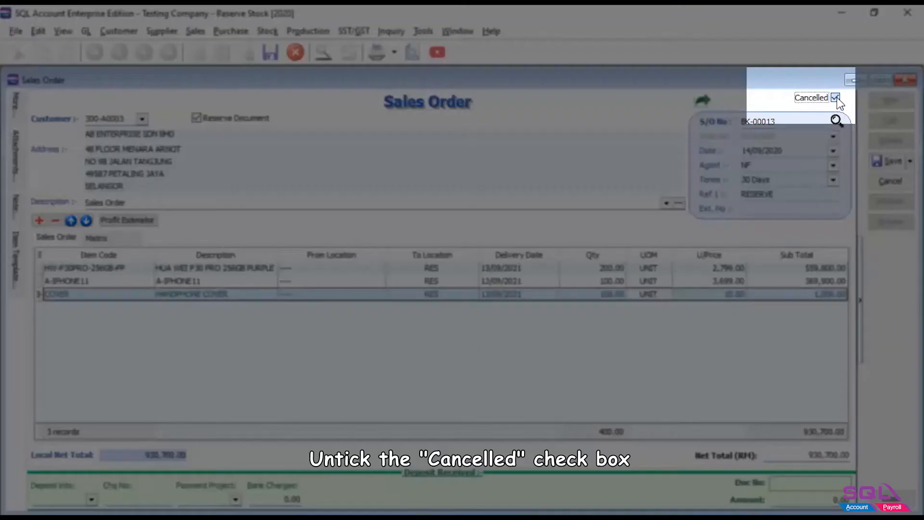
{"action": "left_click", "coordinate": [835, 97]}
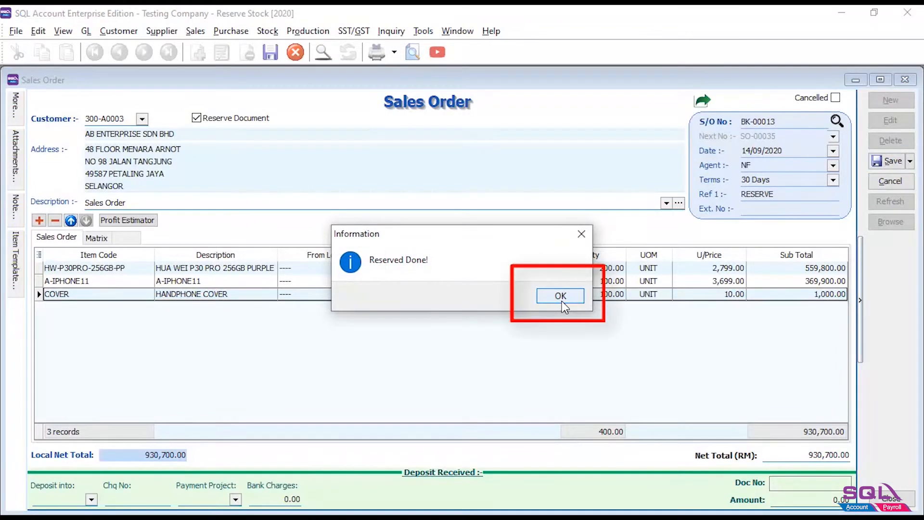
{"action": "left_click", "coordinate": [559, 295]}
{"action": "type", "text": "90"}
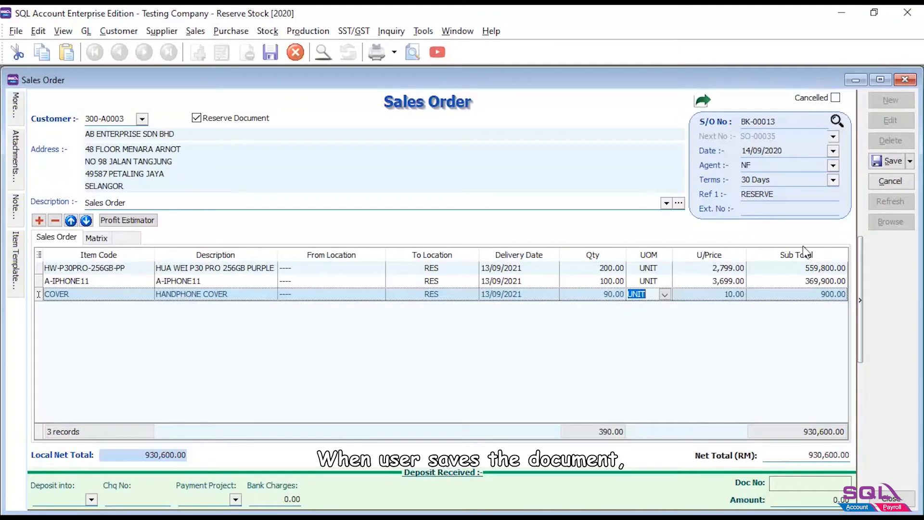
- Save the 90-cover revision, confirm the booking update and acknowledge Updated Done
{"action": "left_click", "coordinate": [891, 161]}
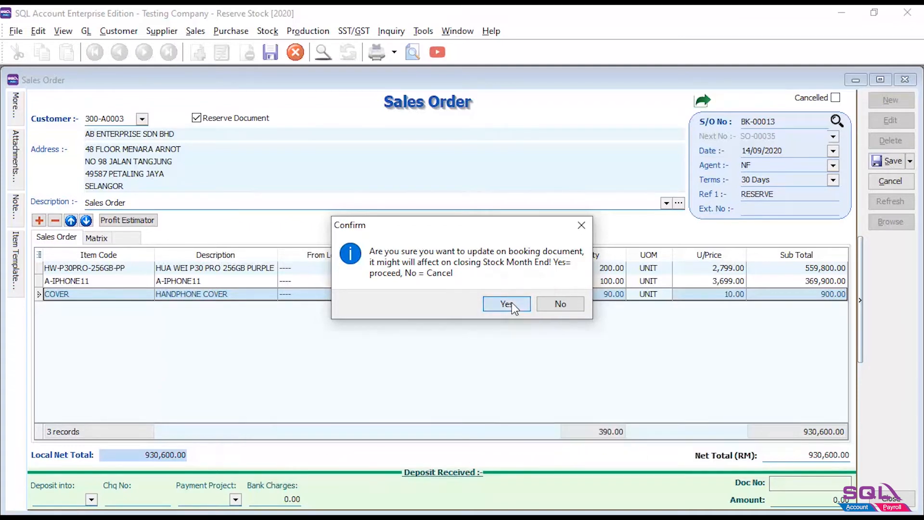
{"action": "left_click", "coordinate": [506, 303]}
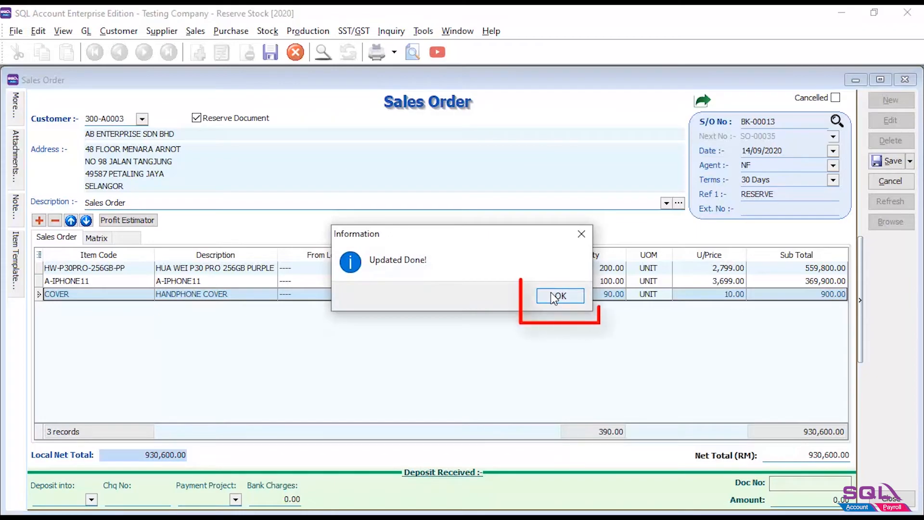
{"action": "left_click", "coordinate": [558, 295]}
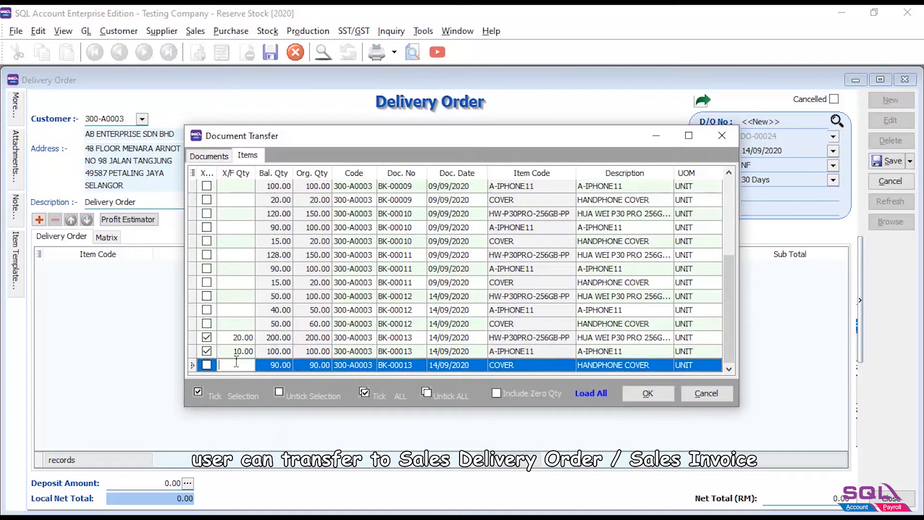
- Transfer the BK-00013 phone lines into Sales Cancelled Note CC-00018, save it and acknowledge Reversed Done
{"action": "left_click", "coordinate": [647, 393]}
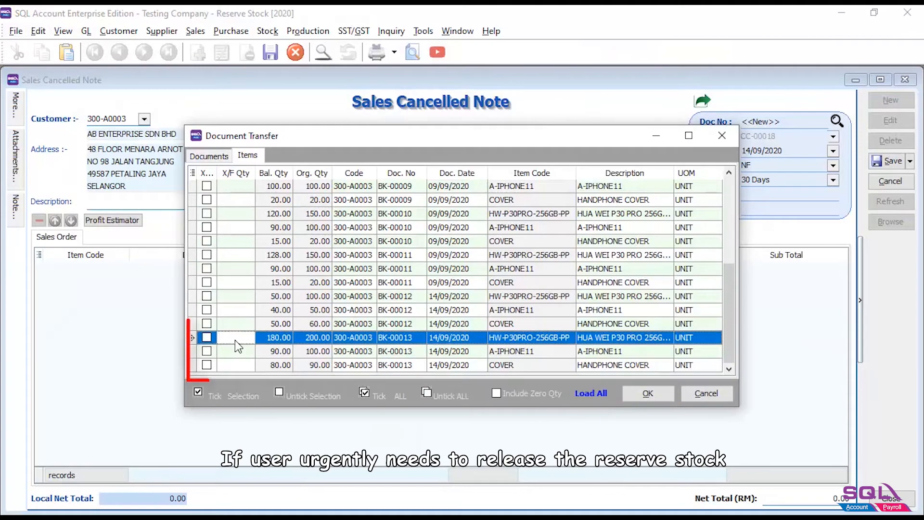
{"action": "left_click", "coordinate": [706, 392]}
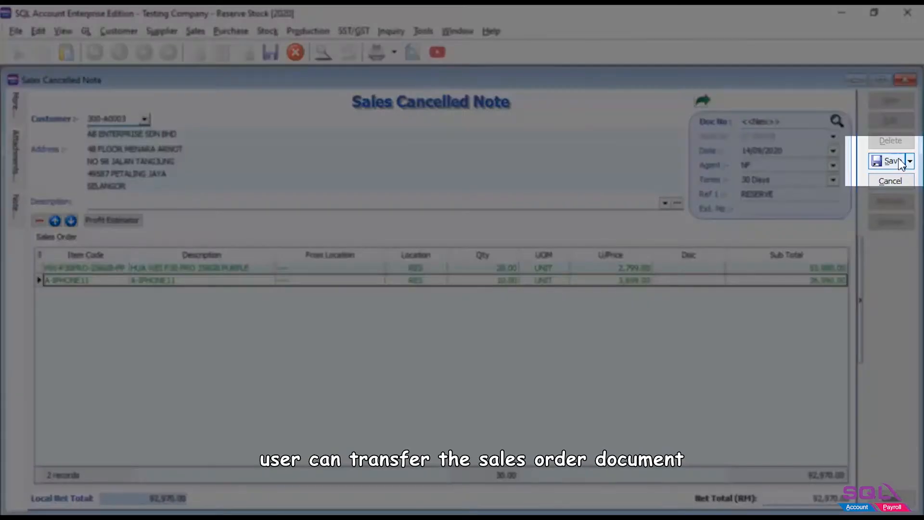
{"action": "left_click", "coordinate": [889, 161]}
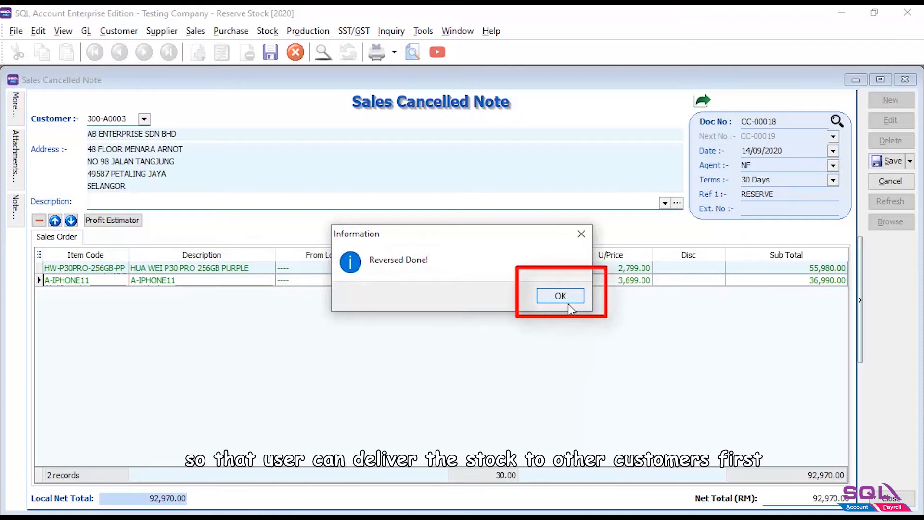
{"action": "mouse_move", "coordinate": [570, 309]}
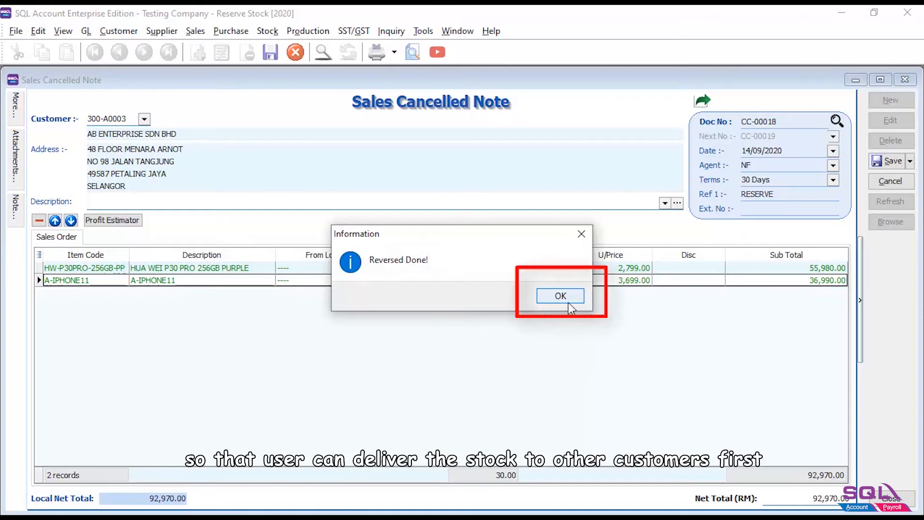
{"action": "left_click", "coordinate": [559, 295]}
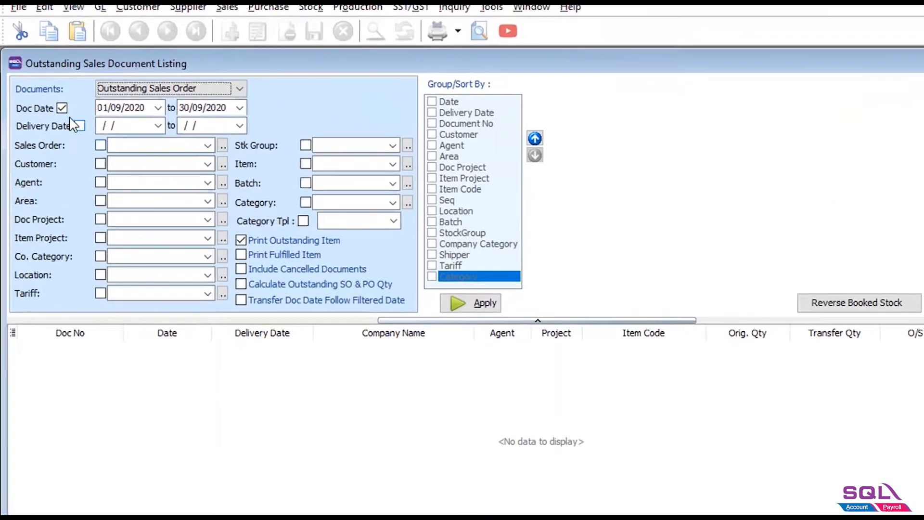
- Filter outstanding sales orders by delivery date 01/09/2020 to 30/09/2020 and apply
{"action": "left_click", "coordinate": [63, 107]}
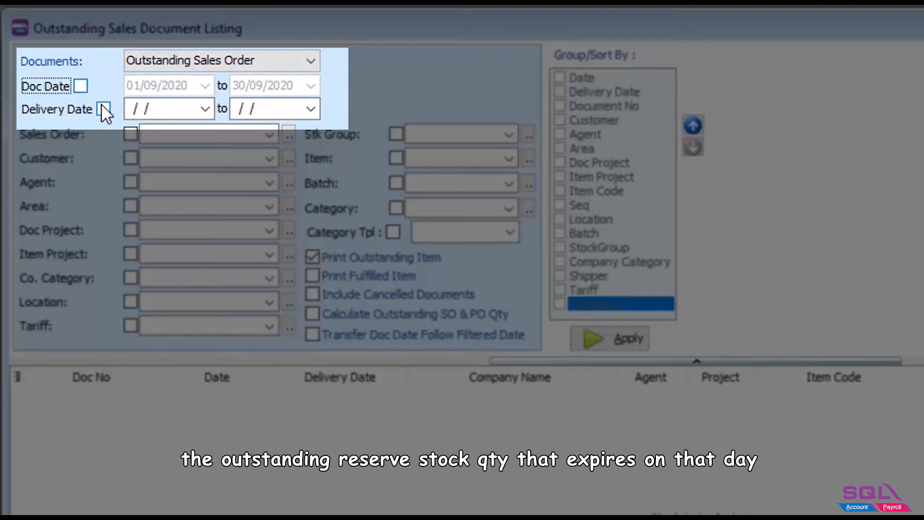
{"action": "left_click", "coordinate": [104, 109]}
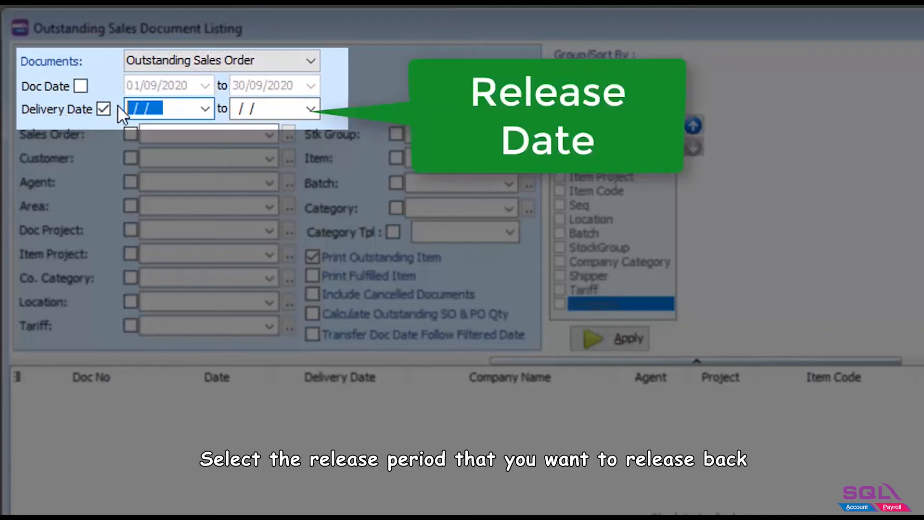
{"action": "type", "text": "01/0"}
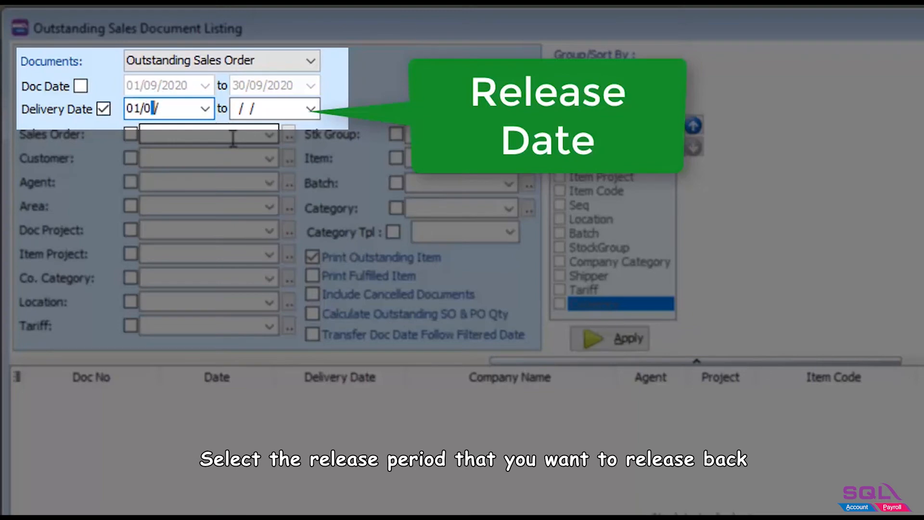
{"action": "type", "text": "15/09/2020"}
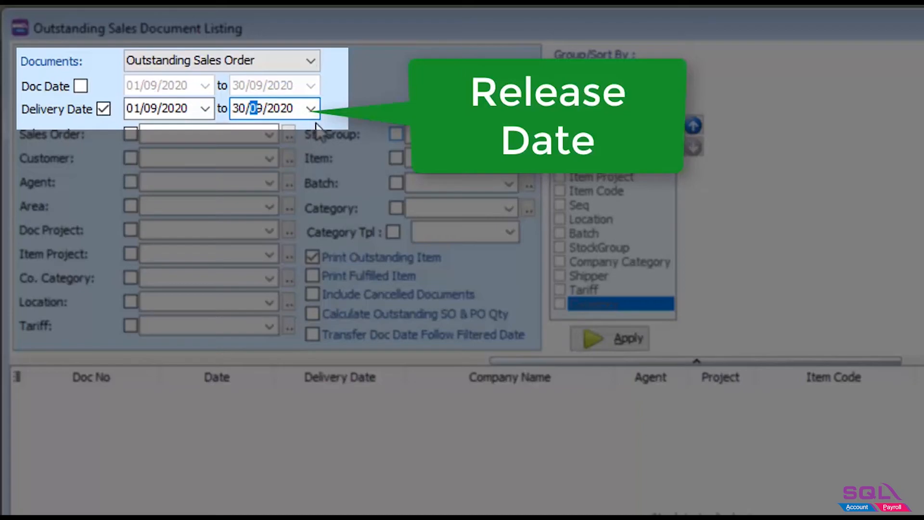
{"action": "left_click", "coordinate": [405, 287]}
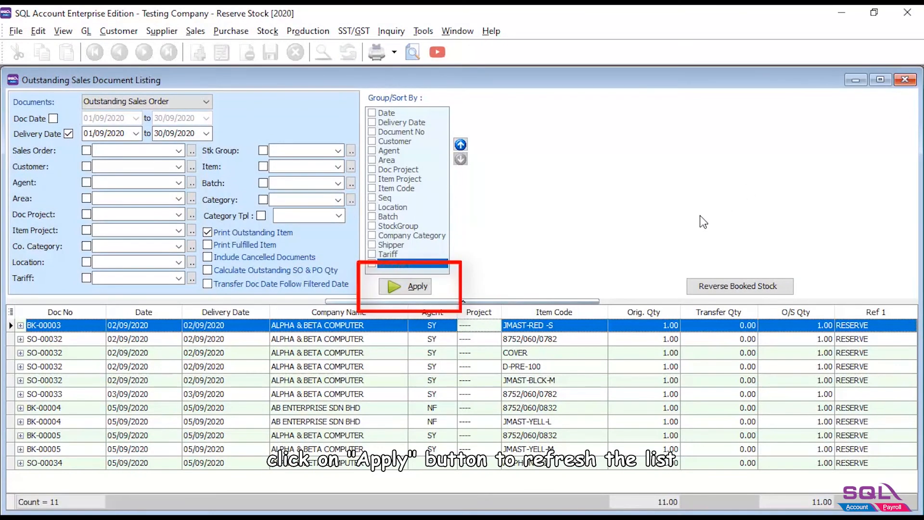
- Reverse all booked stock of the listed orders and view the four reverse stock transfers dated 14/09/2020
{"action": "left_click", "coordinate": [405, 285]}
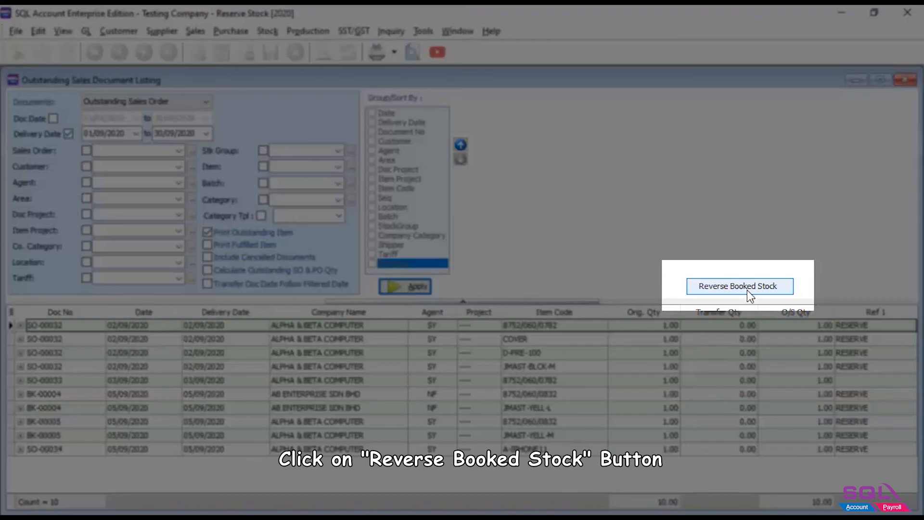
{"action": "left_click", "coordinate": [739, 286]}
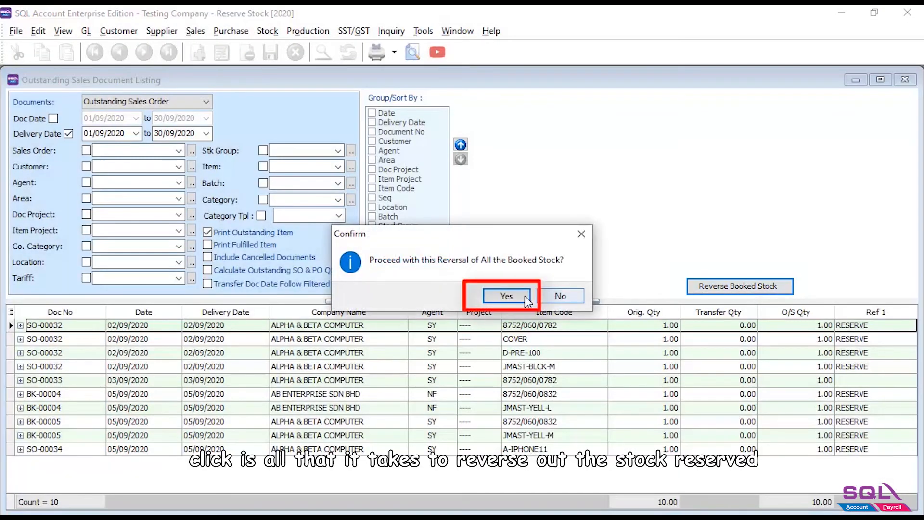
{"action": "left_click", "coordinate": [505, 296]}
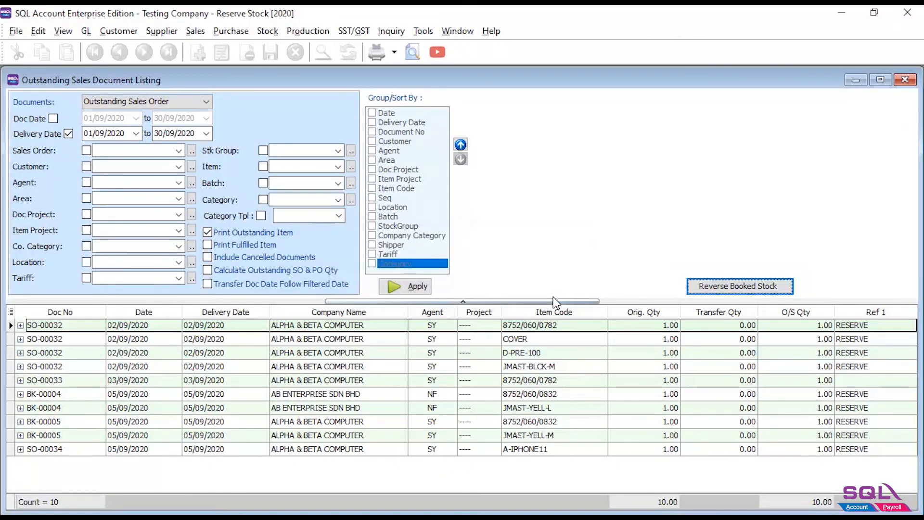
{"action": "left_click", "coordinate": [739, 286]}
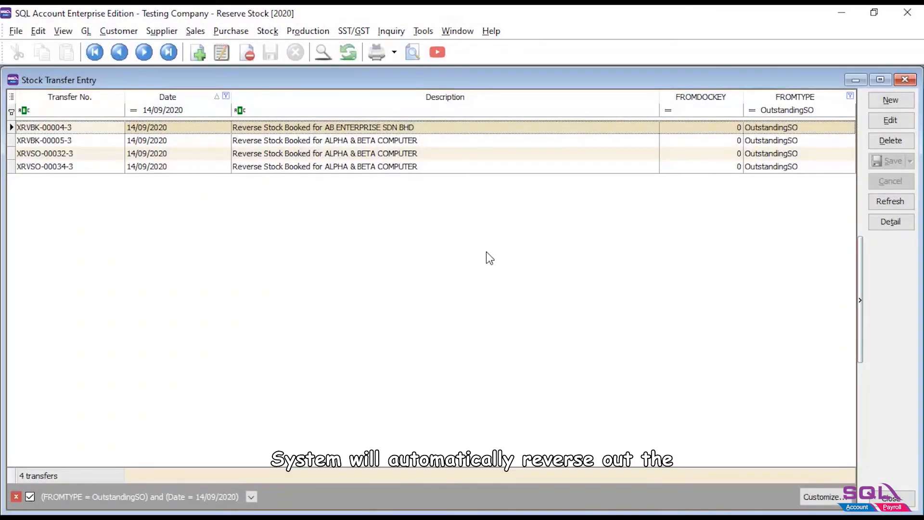